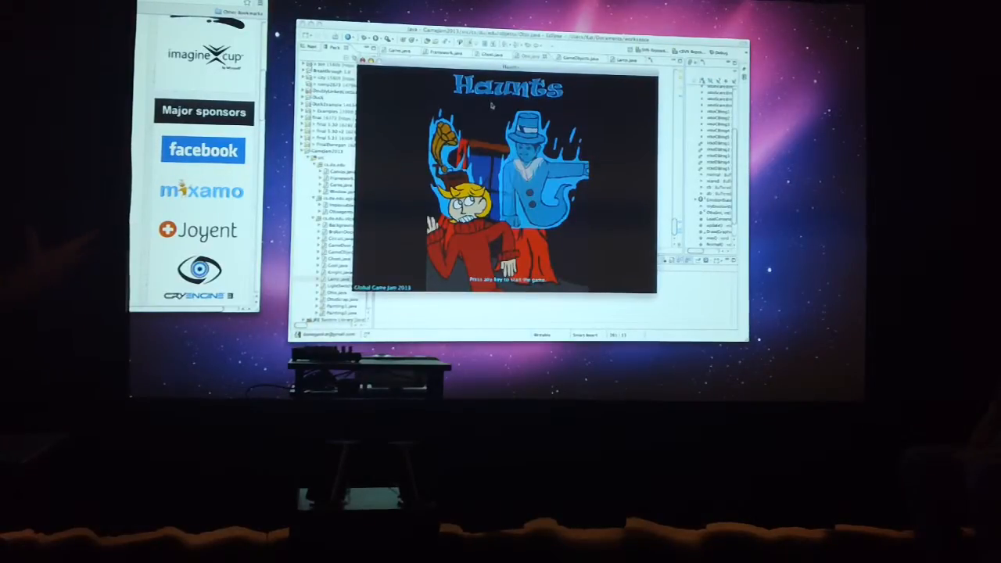
# Leave the Haunts title screen to reach the ghost-assignment screen for George Hambledon Orson Stockwell the Third
pyautogui.press('space')
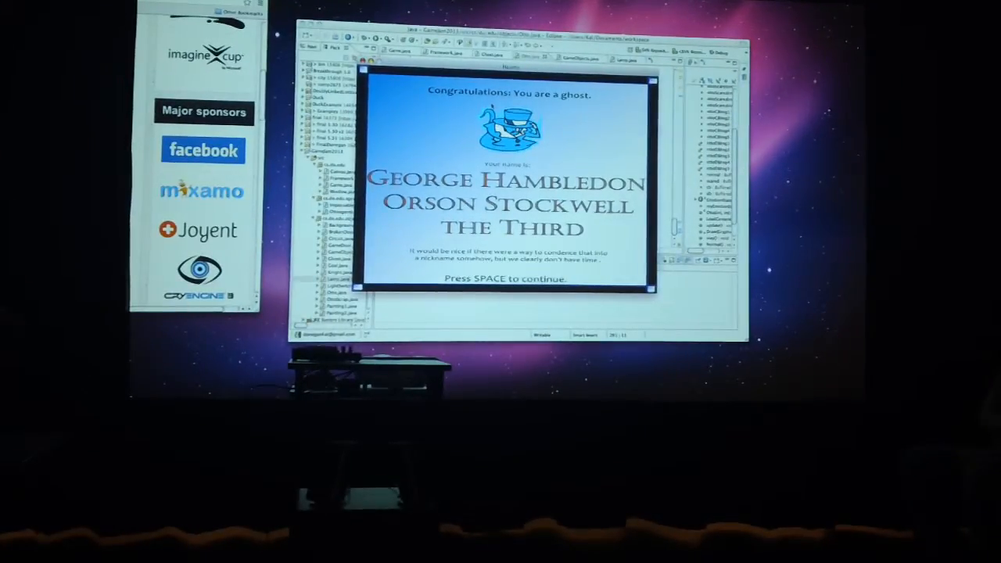
# Advance past the ghost name screen and controls summary into the first room with the boy and ghost
pyautogui.press('space')
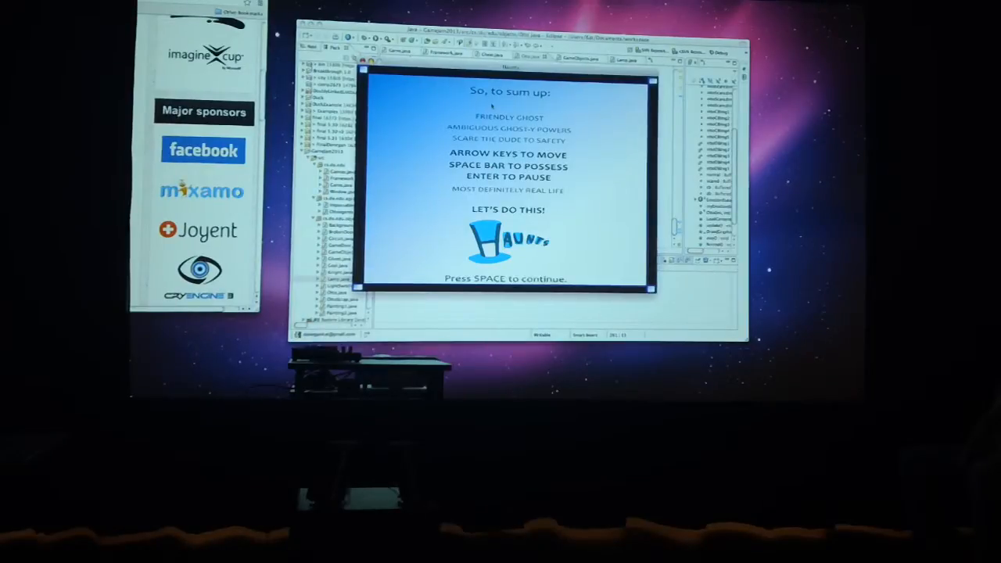
pyautogui.press('space')
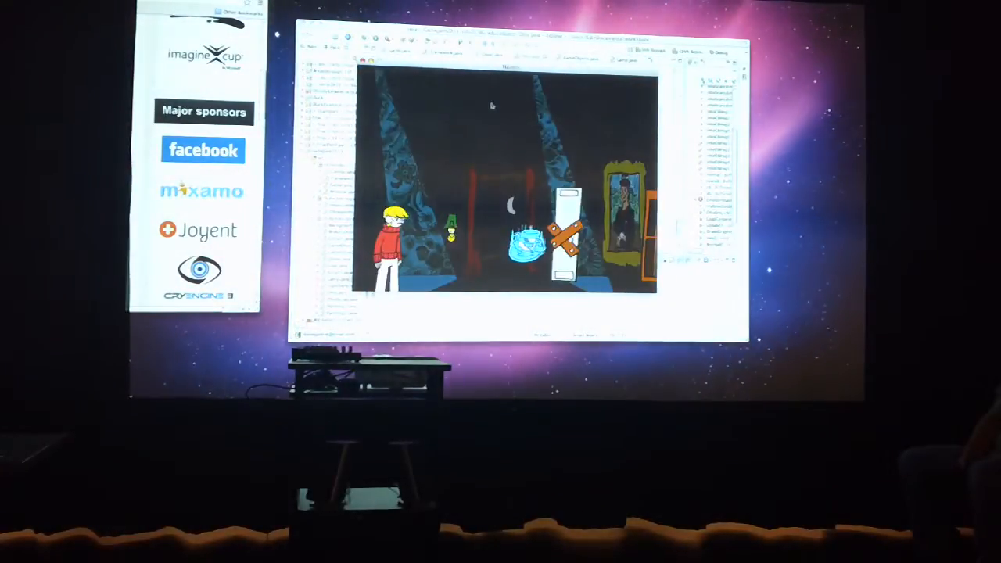